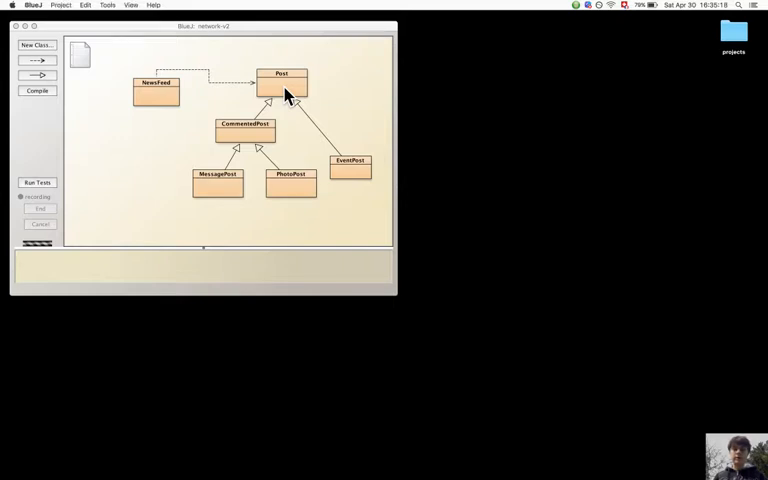
Look through the Post class source, then bring up the NewsFeed class with addPost and show
double_click(282, 82)
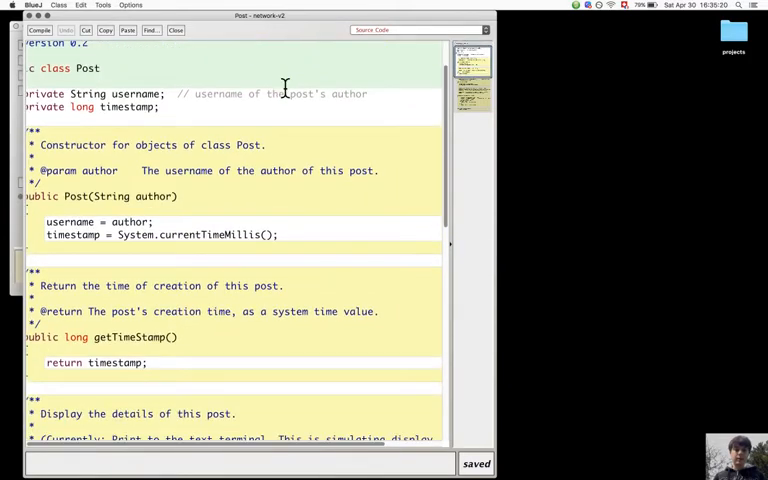
scroll("down", 3)
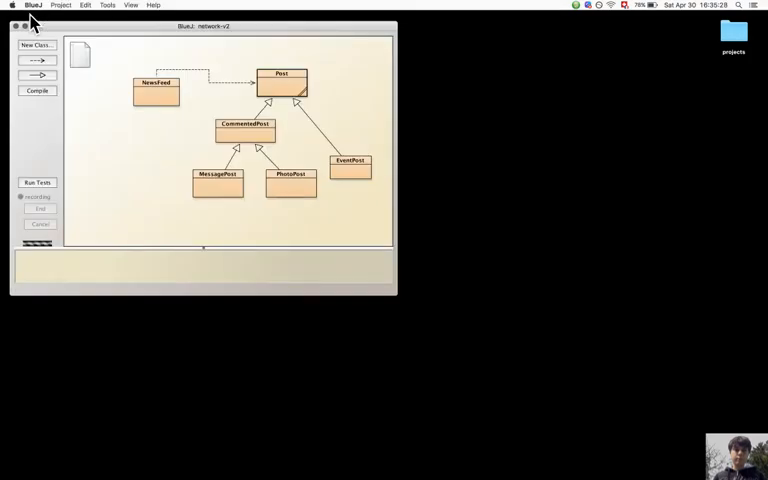
double_click(156, 90)
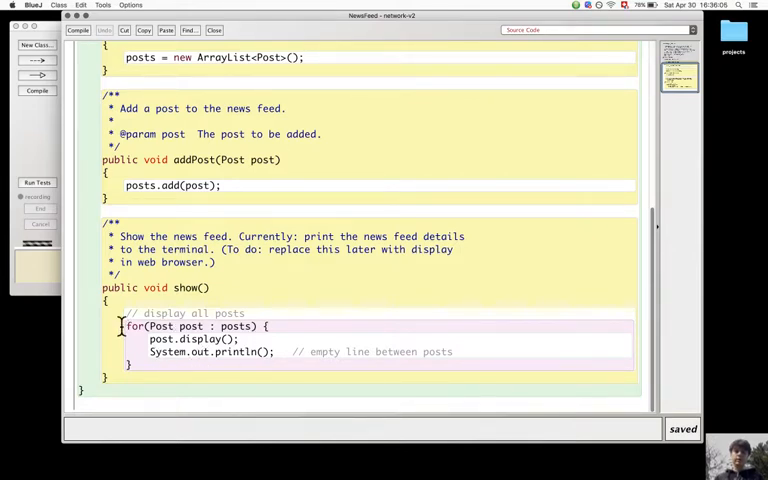
mouse_move(204, 360)
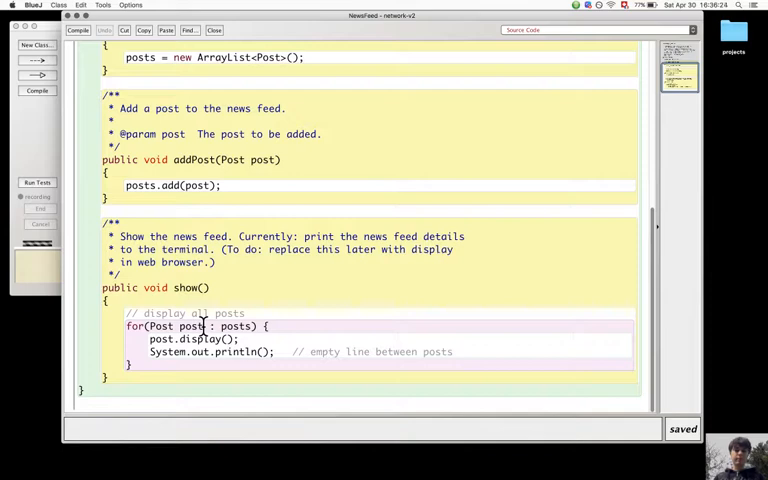
Highlight the Post type in show's for loop and scroll through the NewsFeed class body
double_click(190, 326)
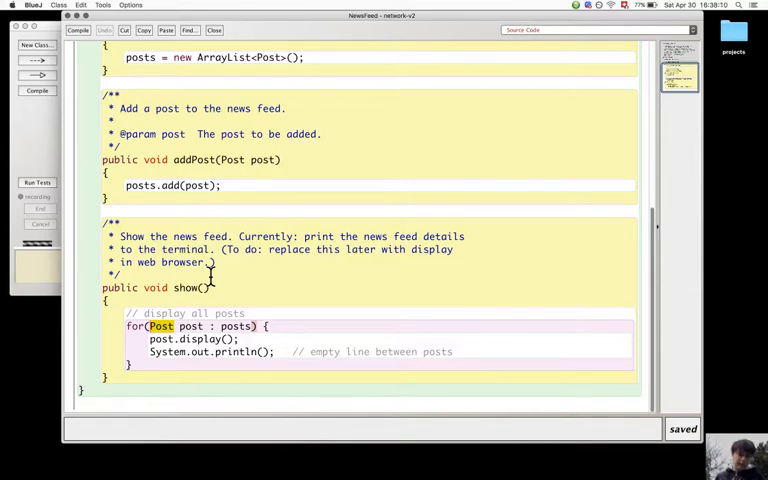
mouse_move(248, 36)
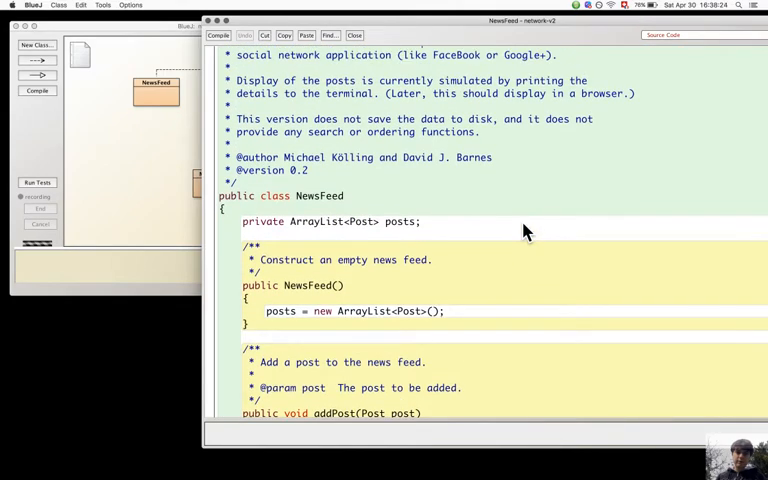
scroll("down", 3)
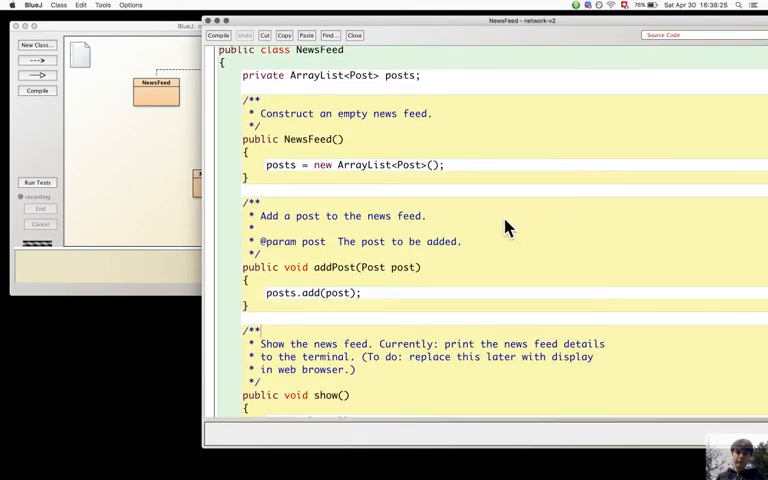